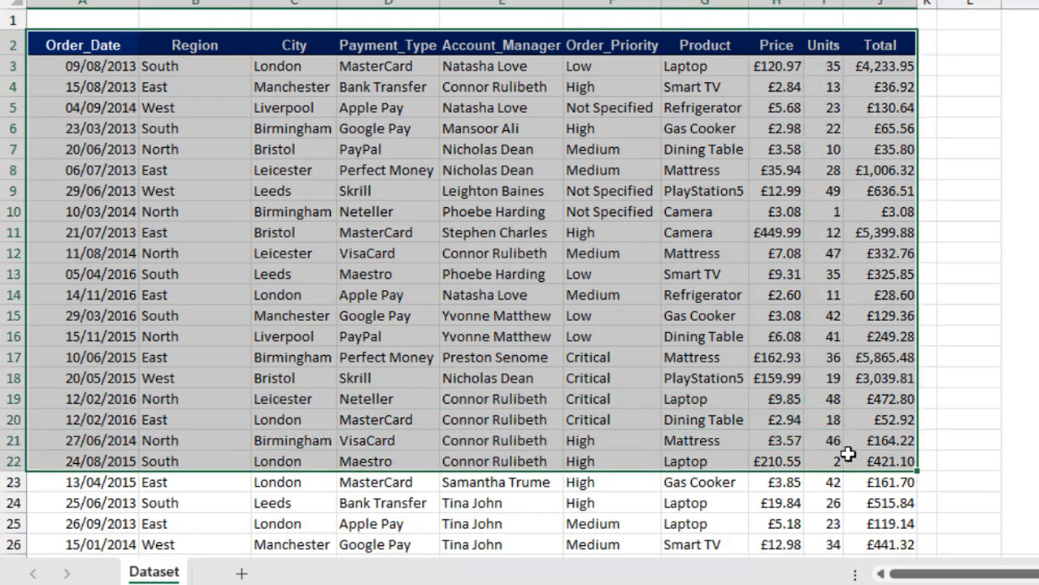
mouse_move(82, 18)
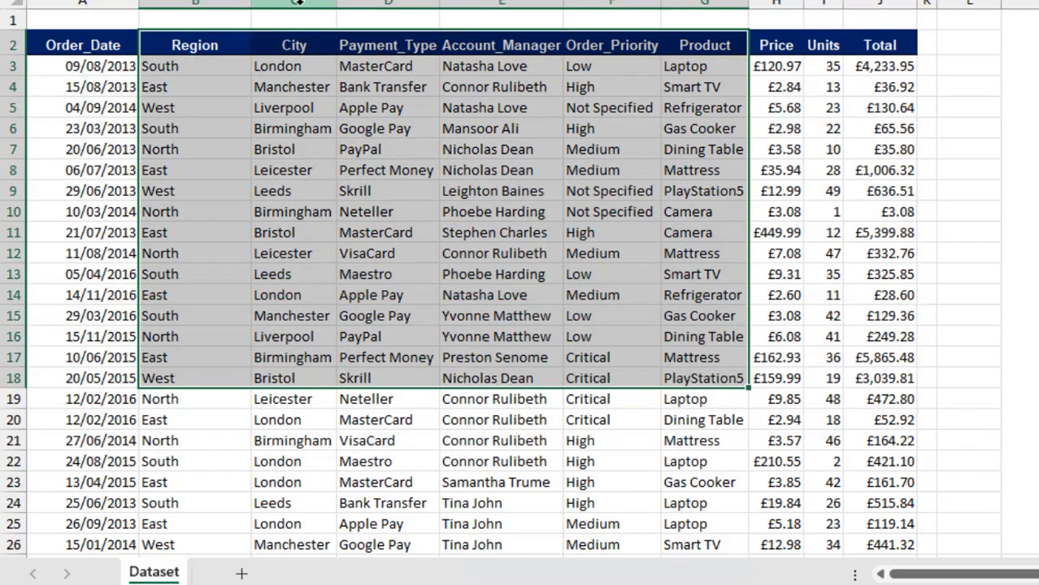
mouse_move(614, 66)
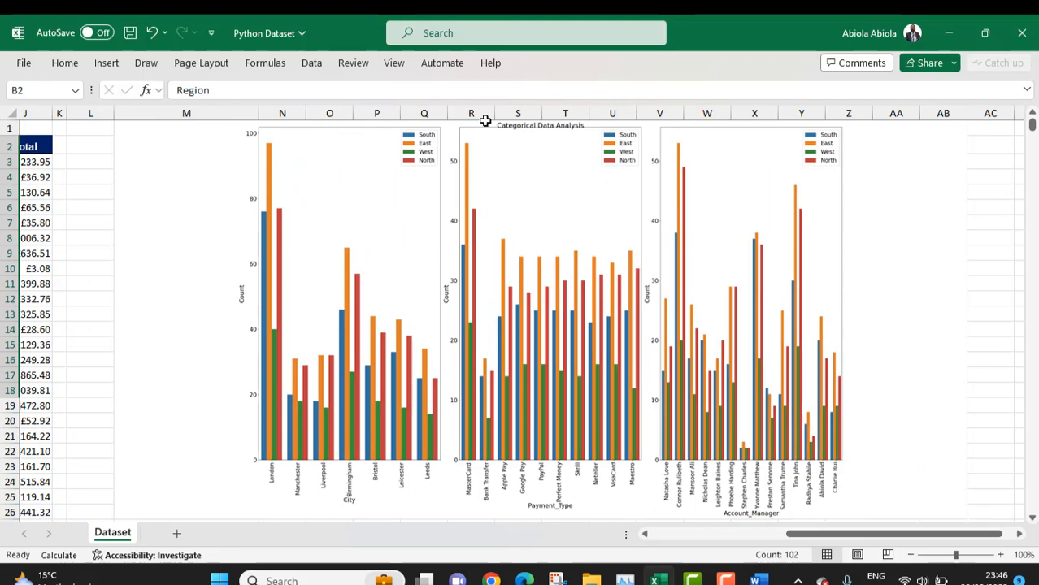
mouse_move(296, 172)
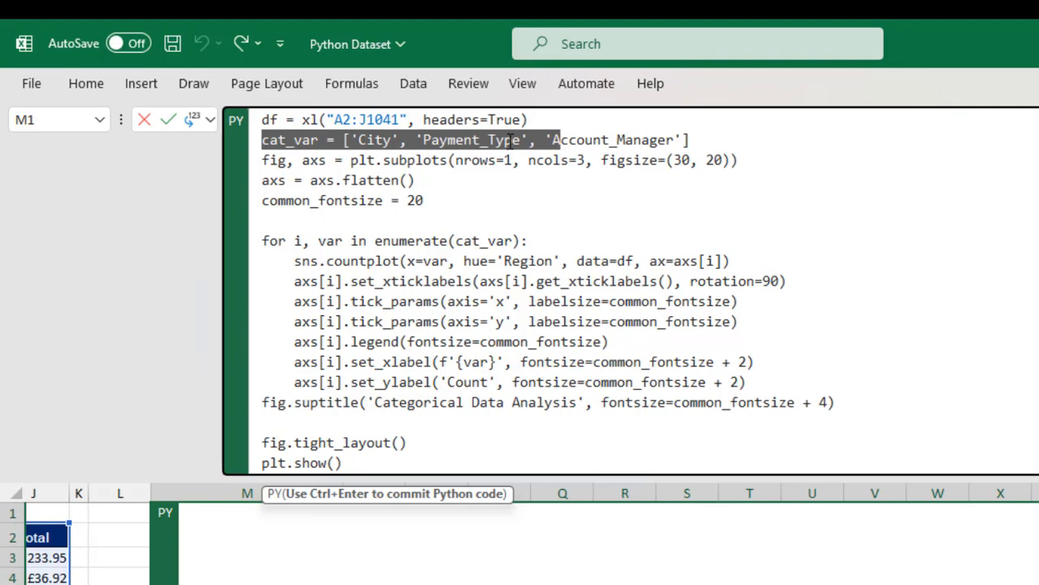
- Show the Python code in cell M1 and highlight its figure-setup lines (three panels, font size 20)
click(446, 140)
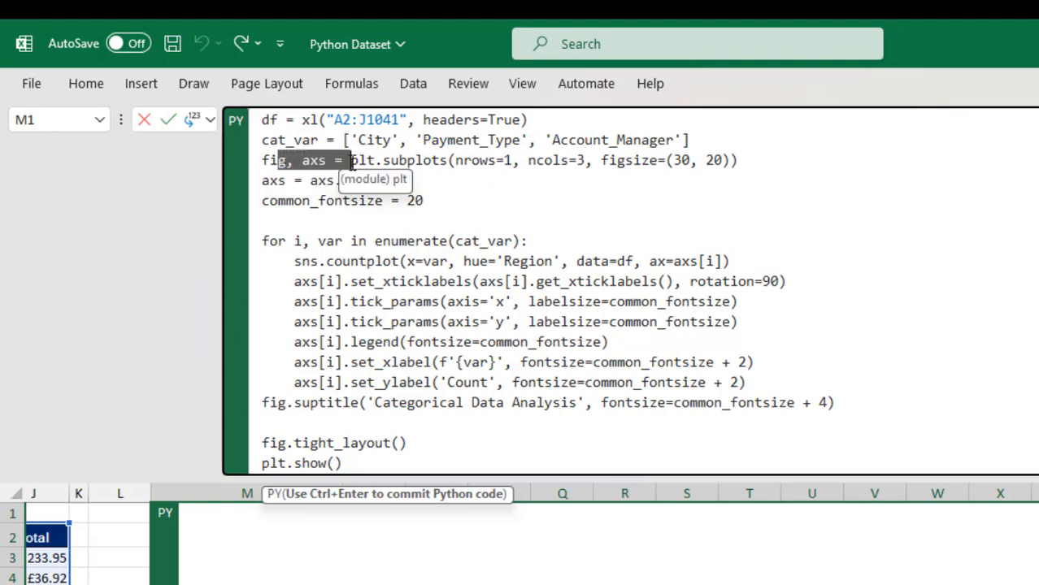
mouse_move(414, 161)
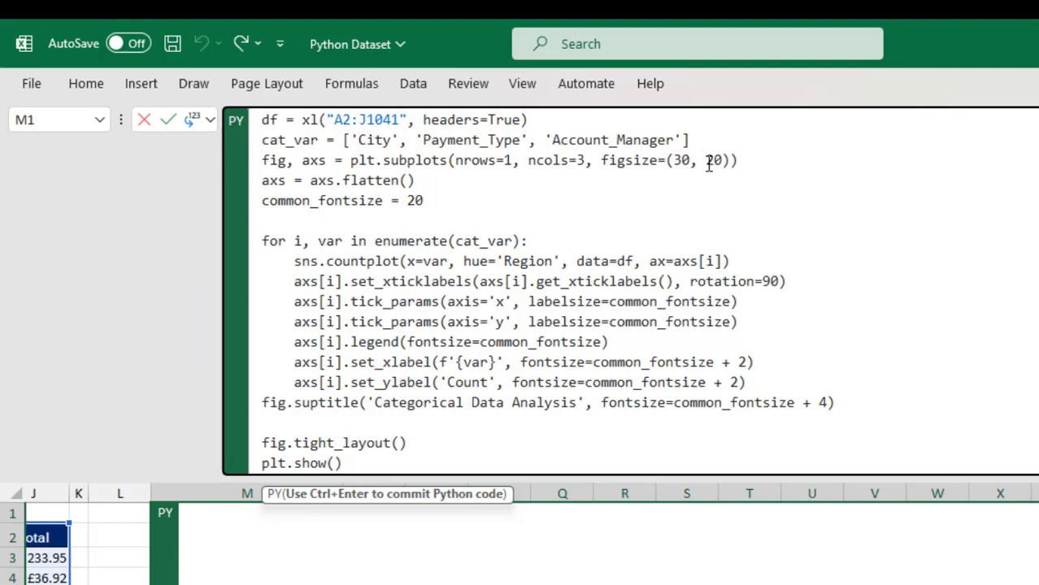
double_click(387, 179)
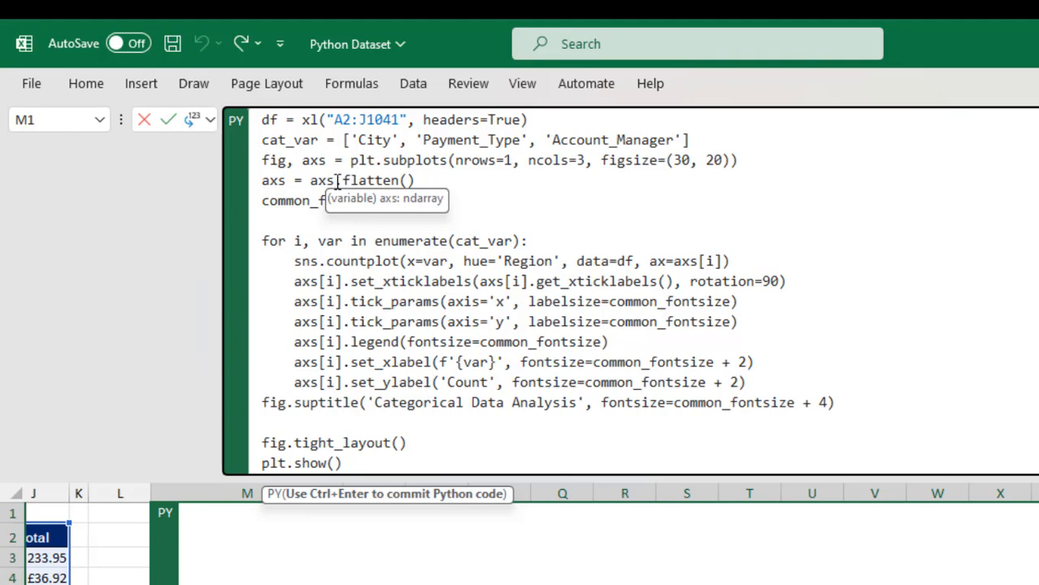
mouse_move(429, 236)
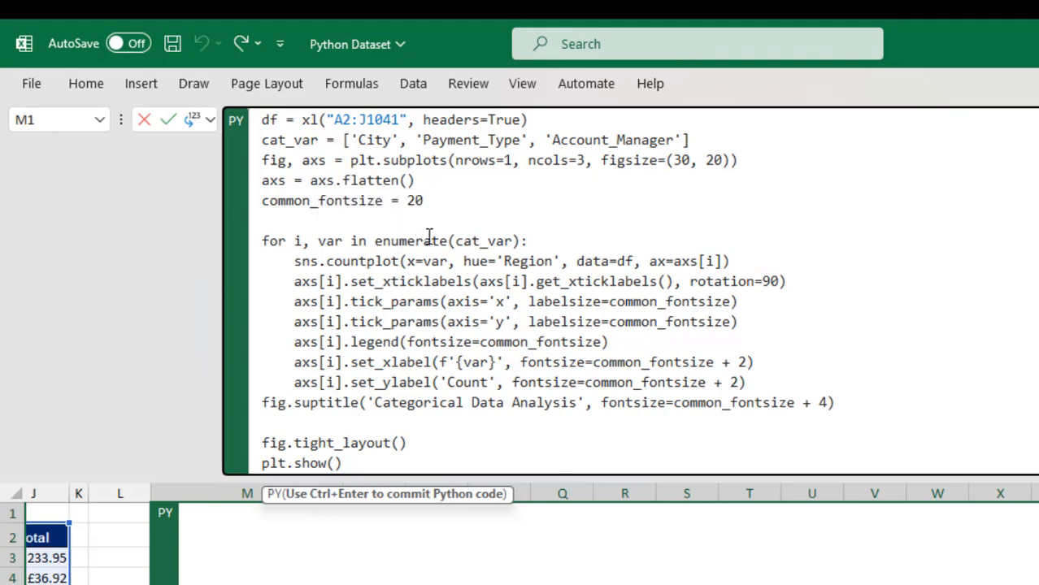
click(415, 201)
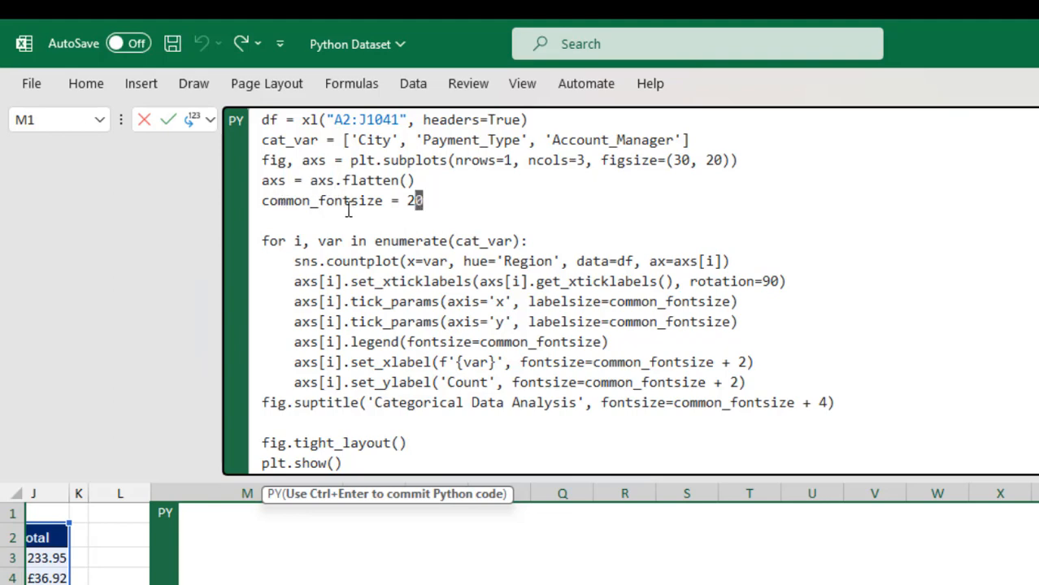
mouse_move(241, 209)
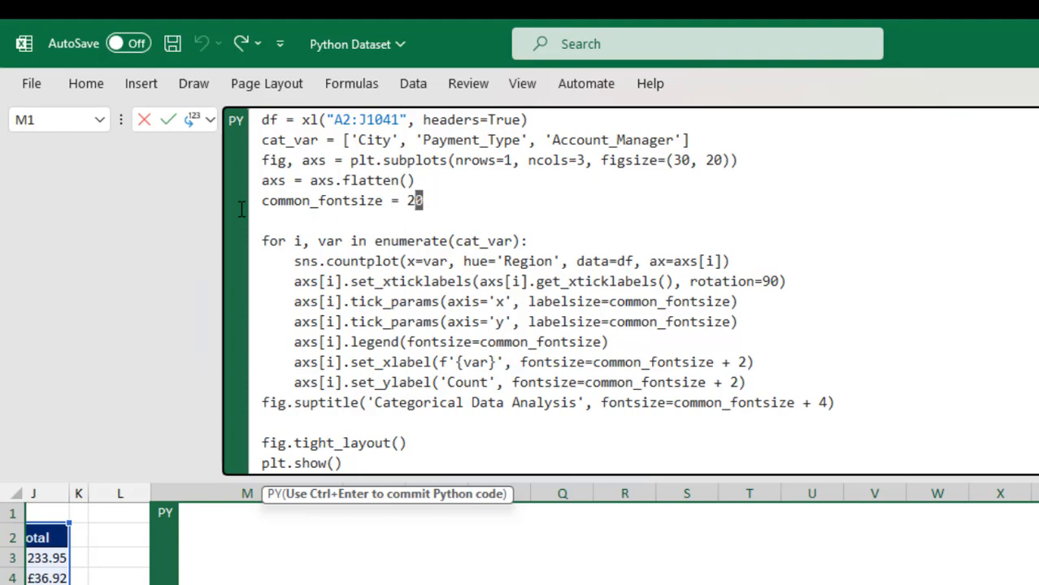
double_click(301, 201)
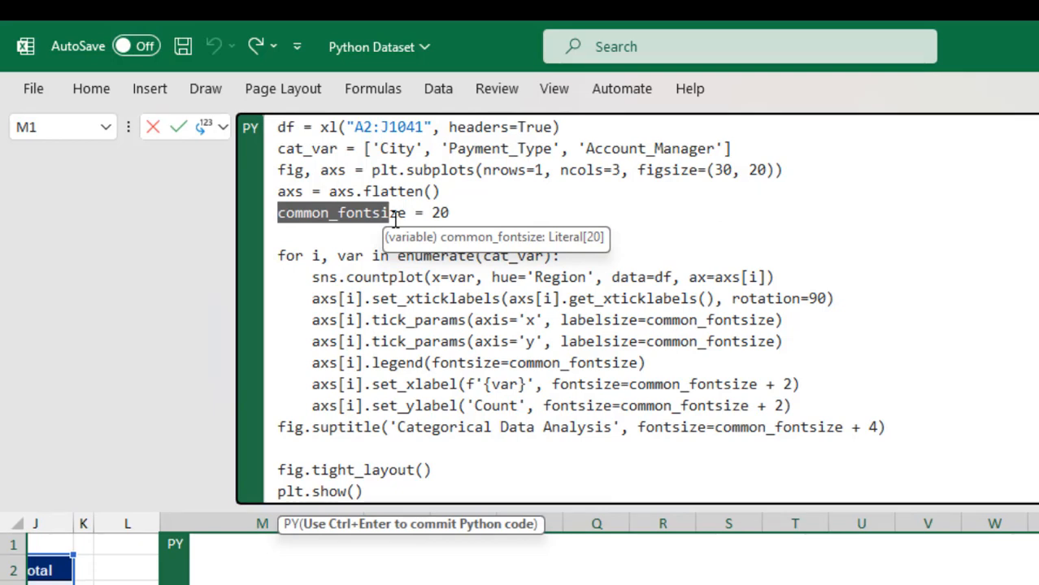
mouse_move(397, 244)
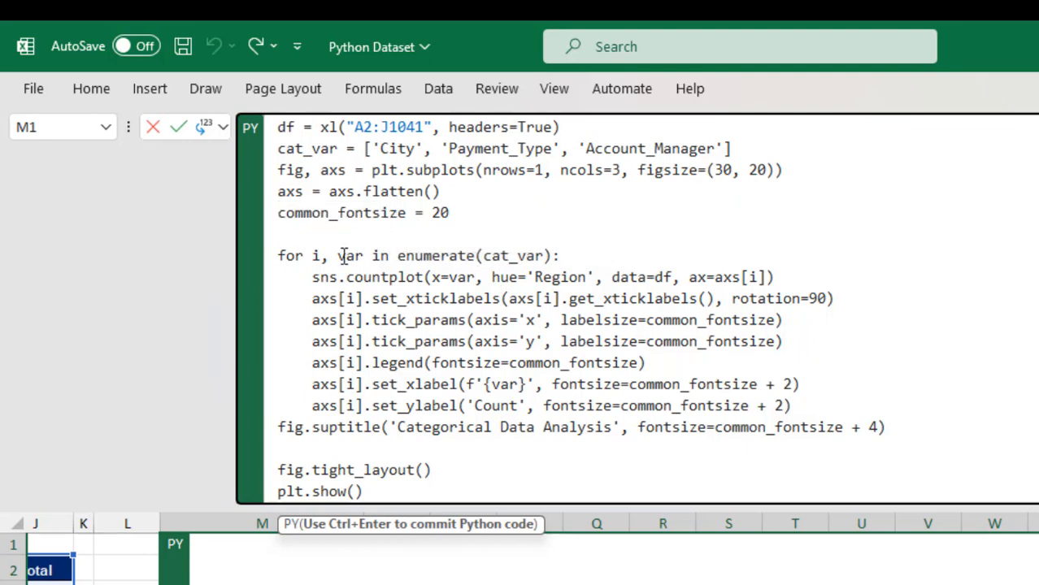
mouse_move(484, 255)
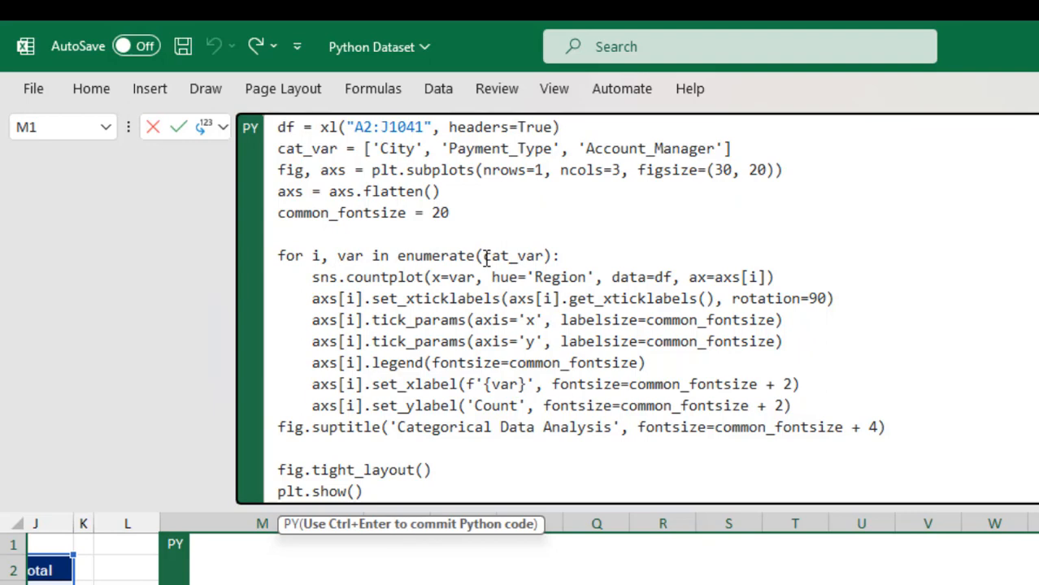
mouse_move(517, 256)
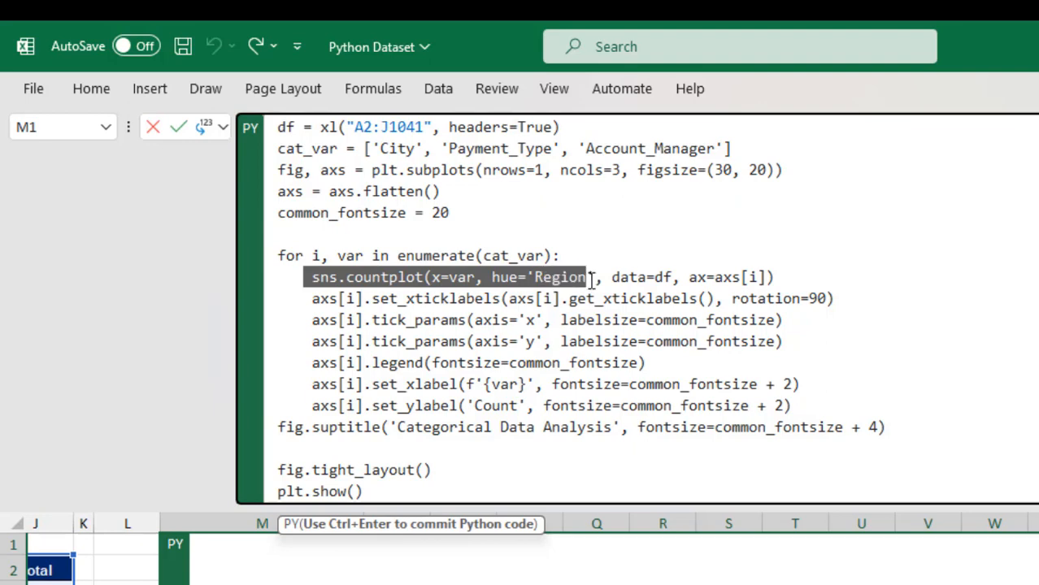
mouse_move(478, 256)
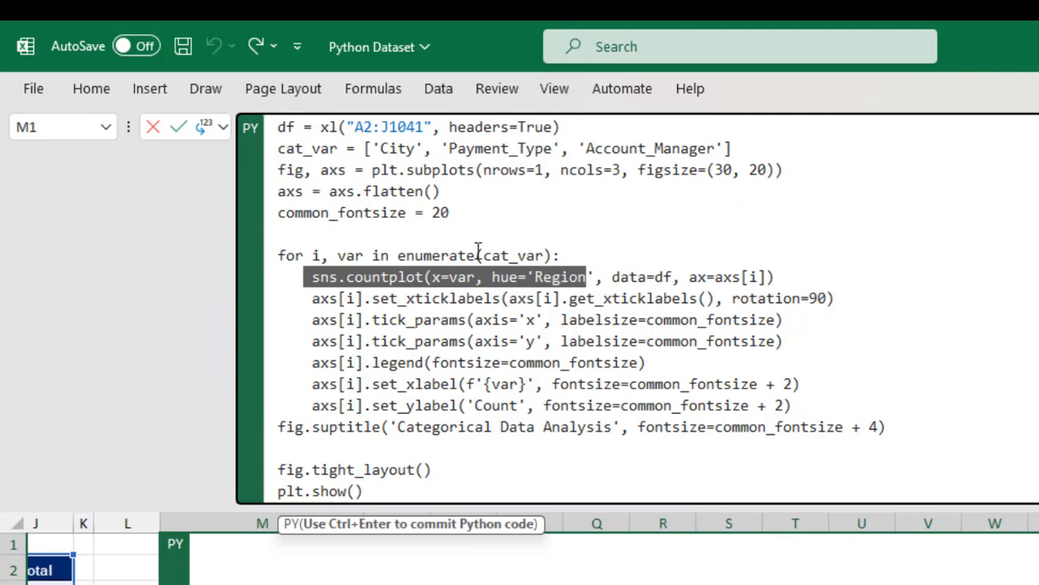
- Review the loop drawing one Region-coloured count plot per categorical variable
click(543, 277)
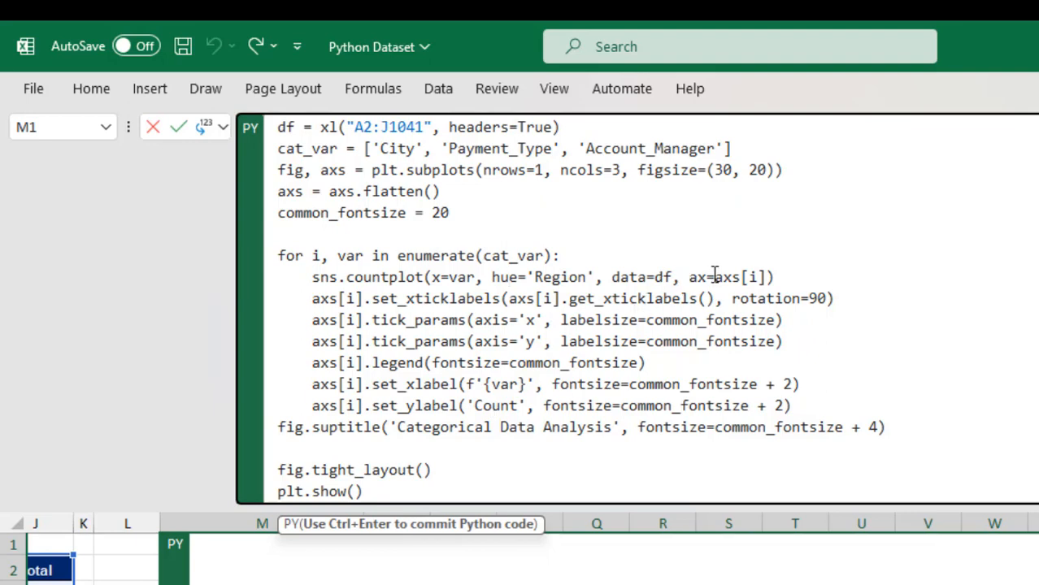
mouse_move(659, 276)
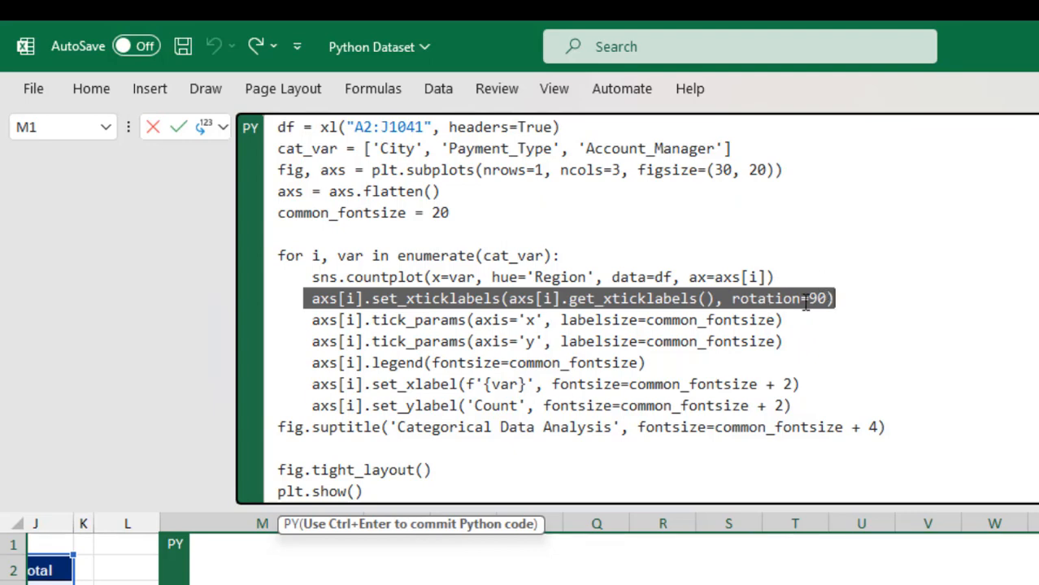
mouse_move(813, 299)
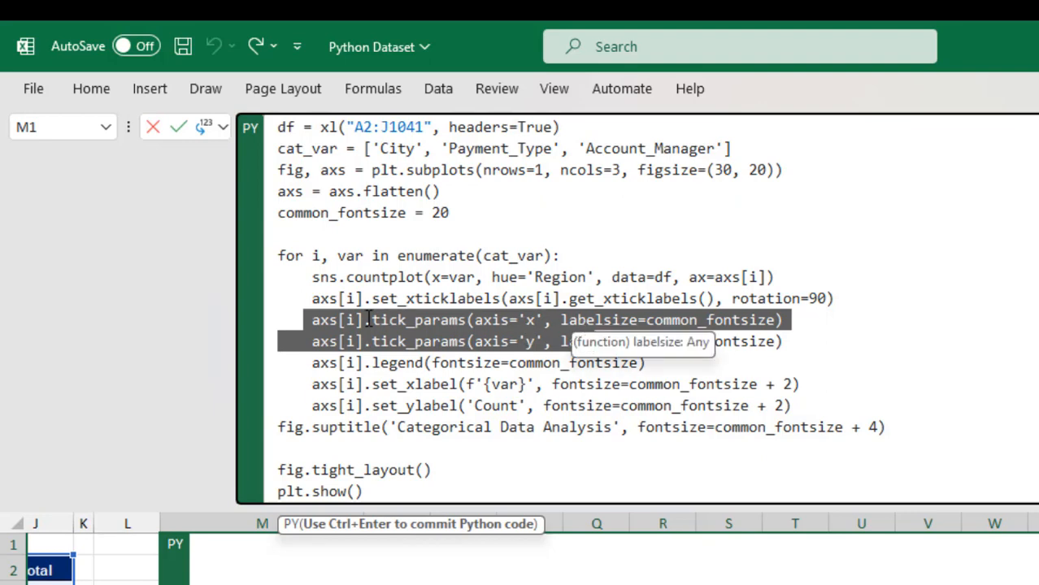
mouse_move(462, 341)
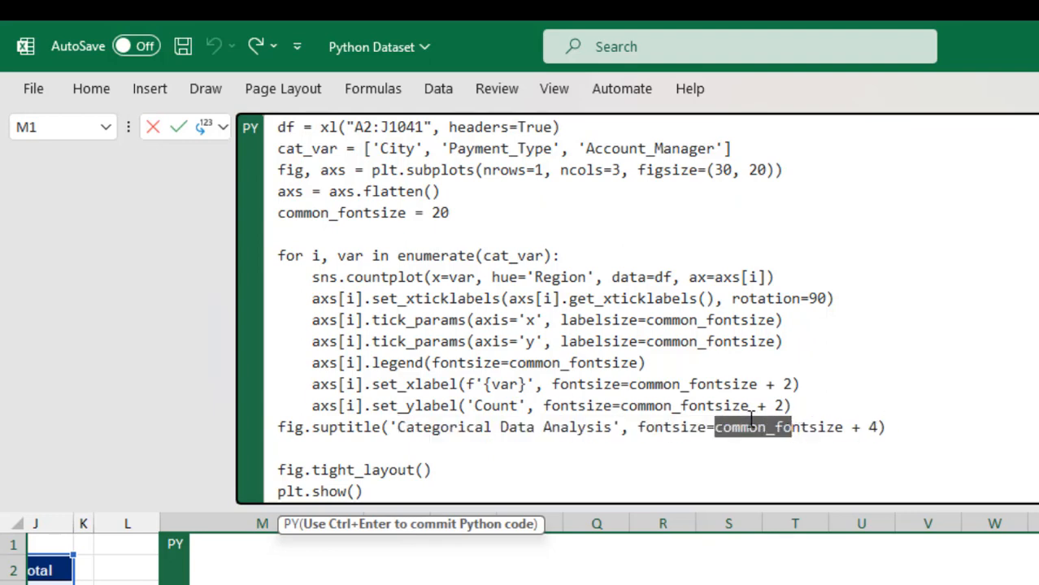
mouse_move(665, 426)
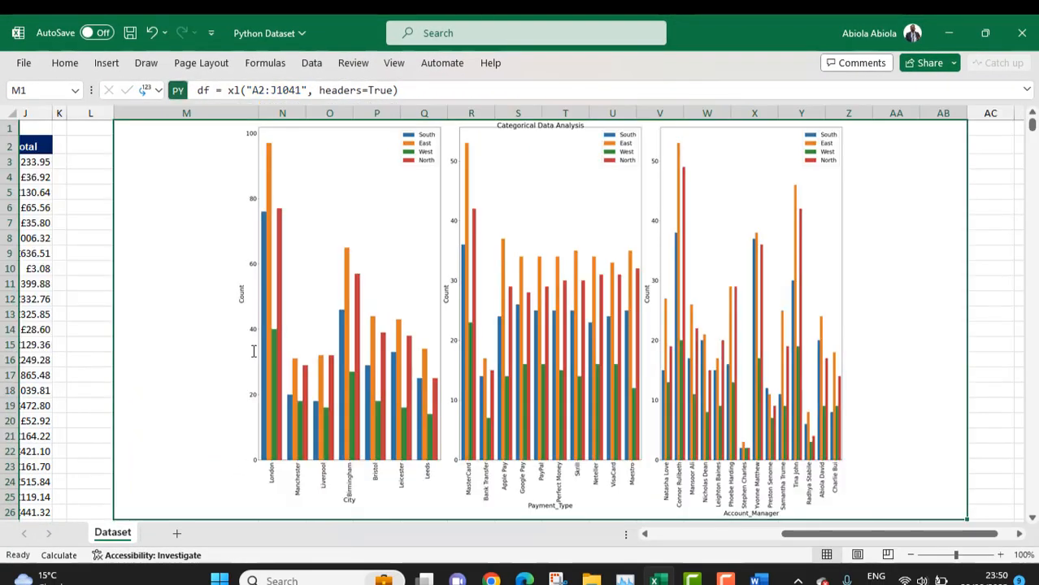
mouse_move(379, 254)
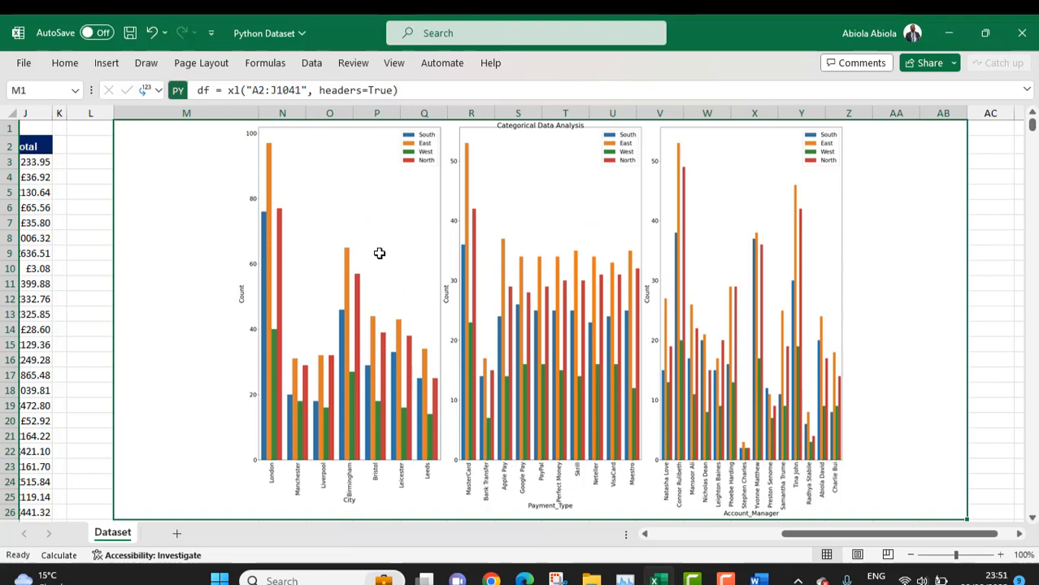
mouse_move(413, 136)
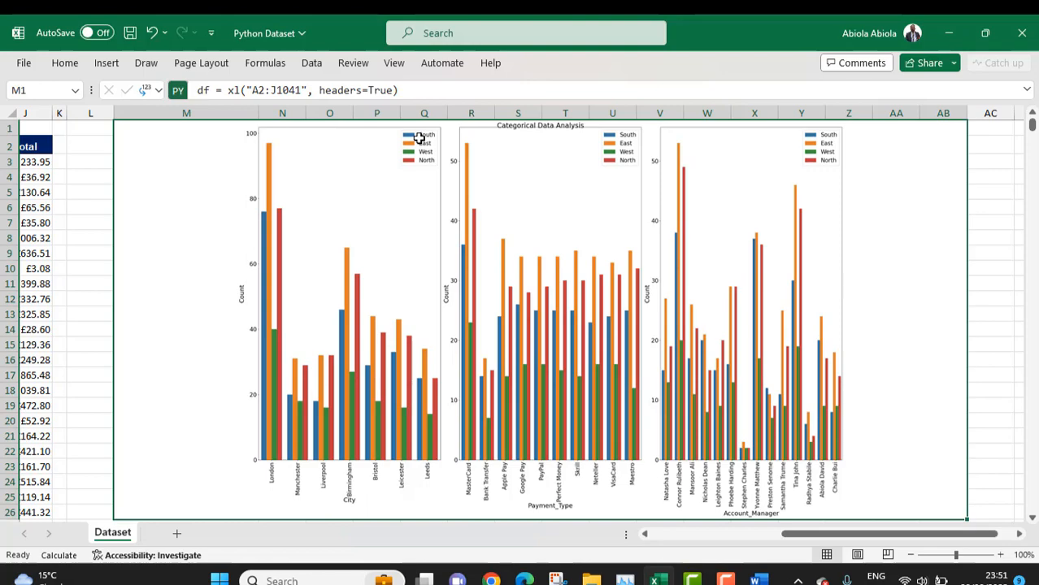
mouse_move(421, 140)
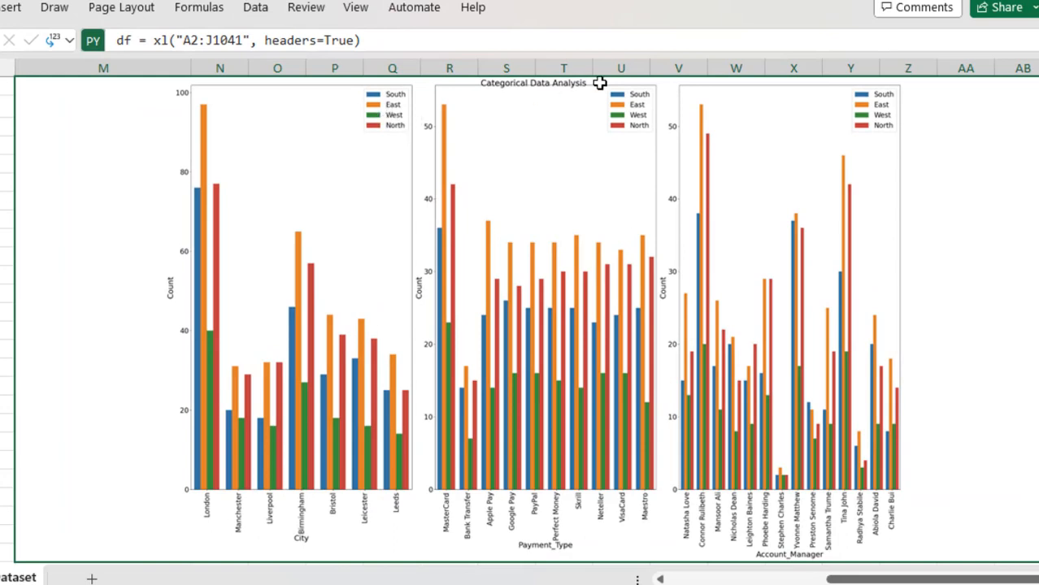
mouse_move(598, 224)
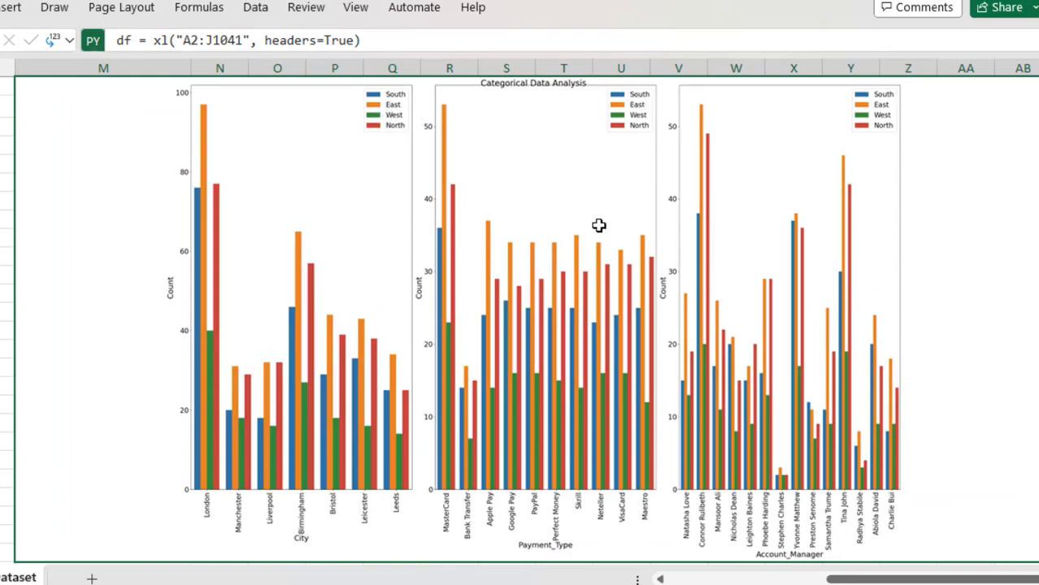
mouse_move(348, 468)
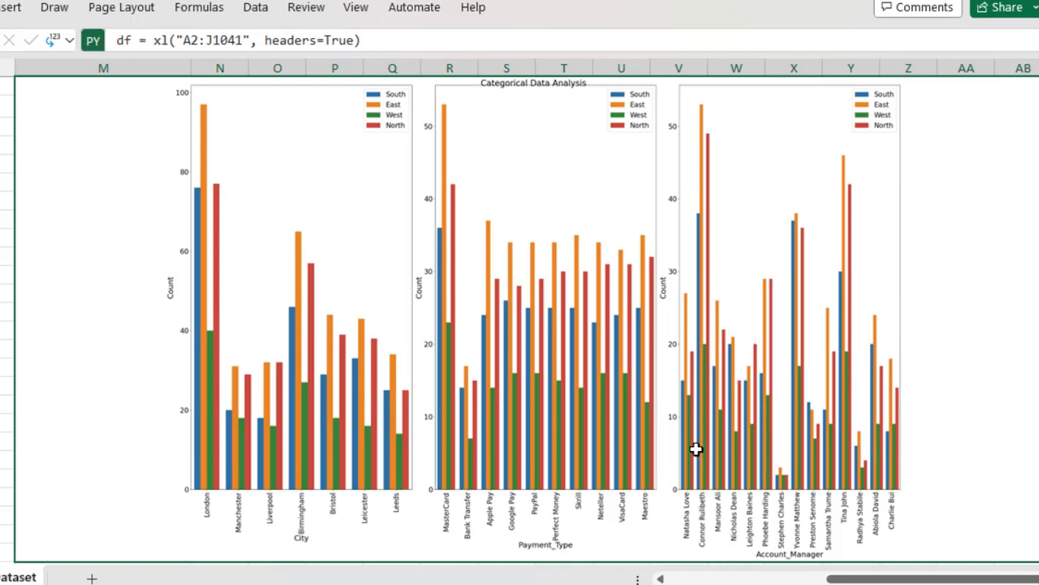
mouse_move(691, 364)
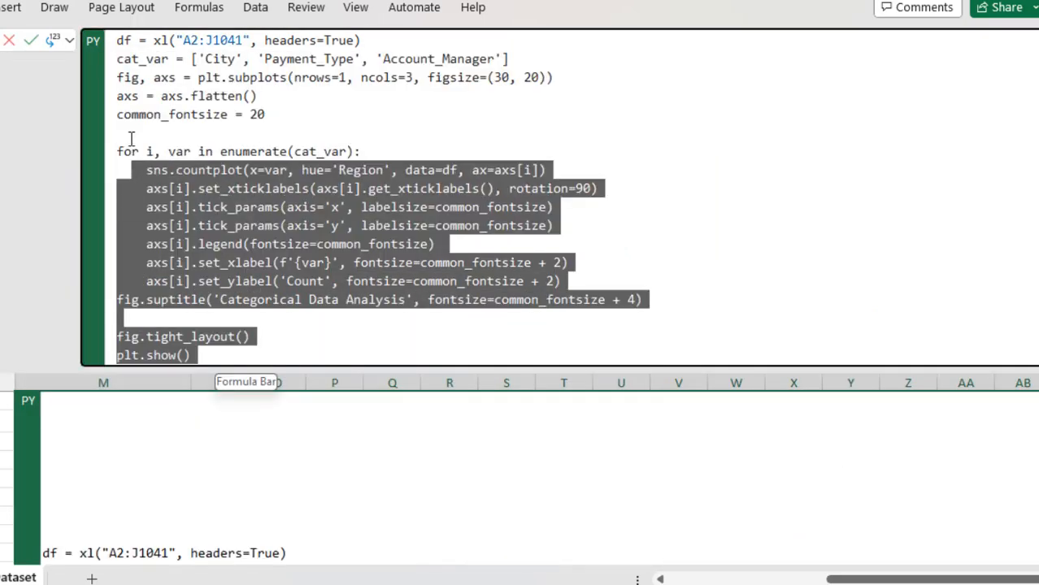
click(332, 121)
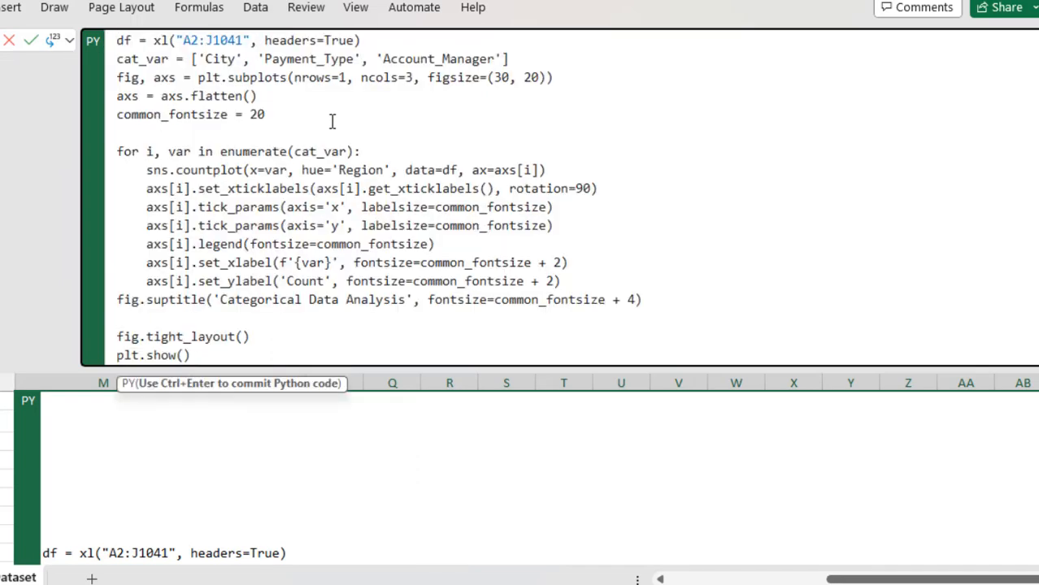
click(265, 114)
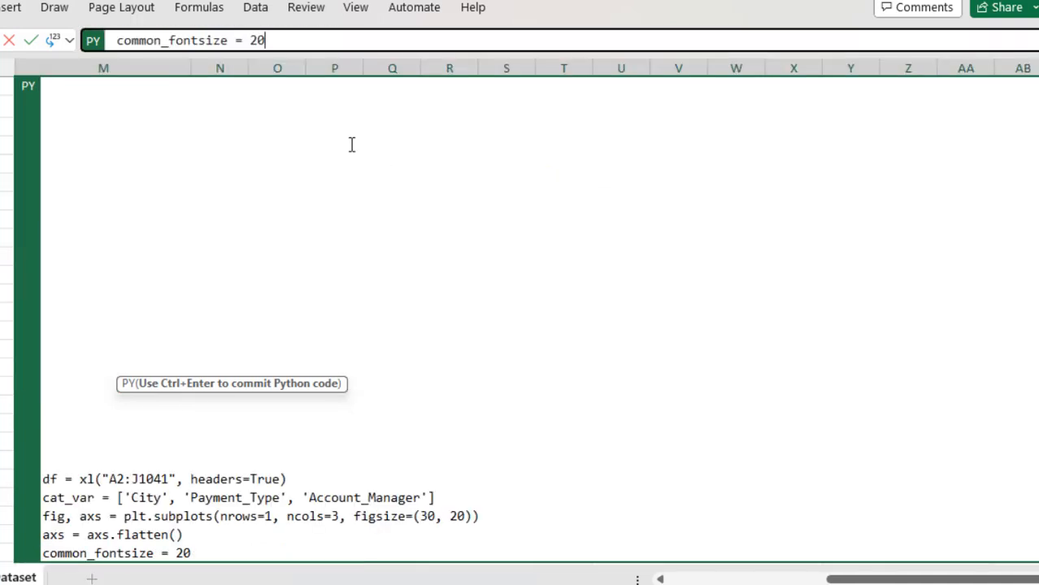
key(ctrl+enter)
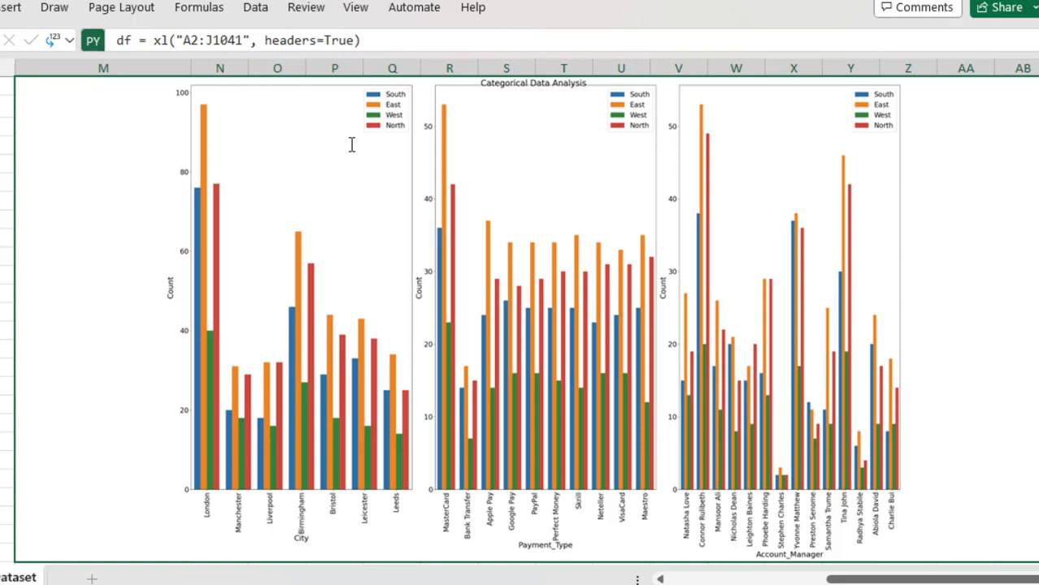
mouse_move(543, 571)
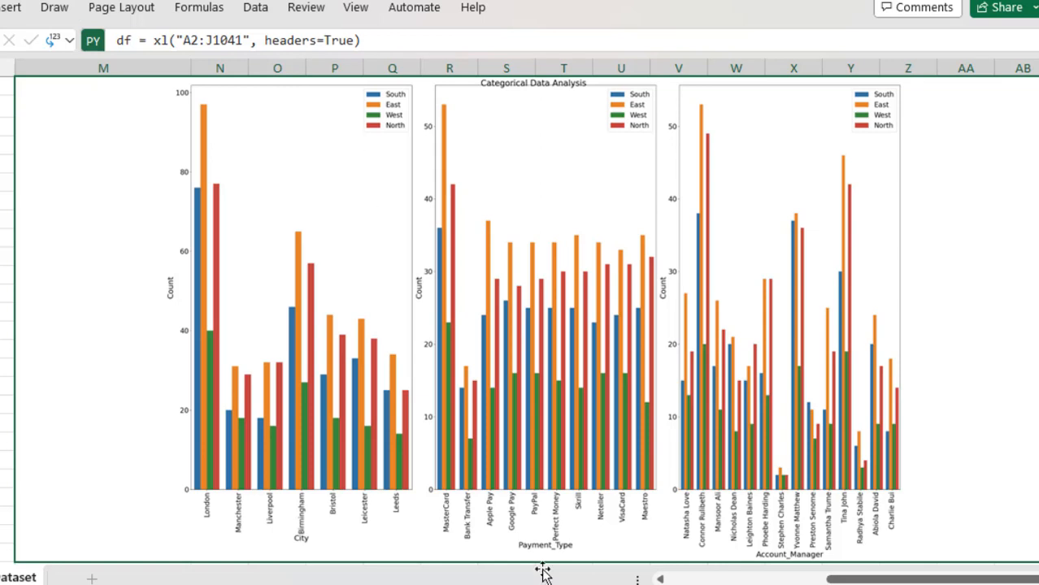